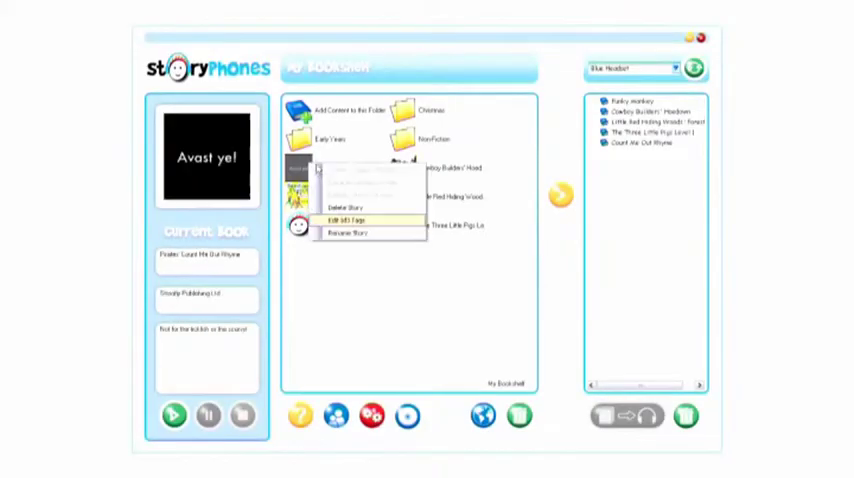
Step: Save the pirate track's ID tag details from its tag editor
click(344, 220)
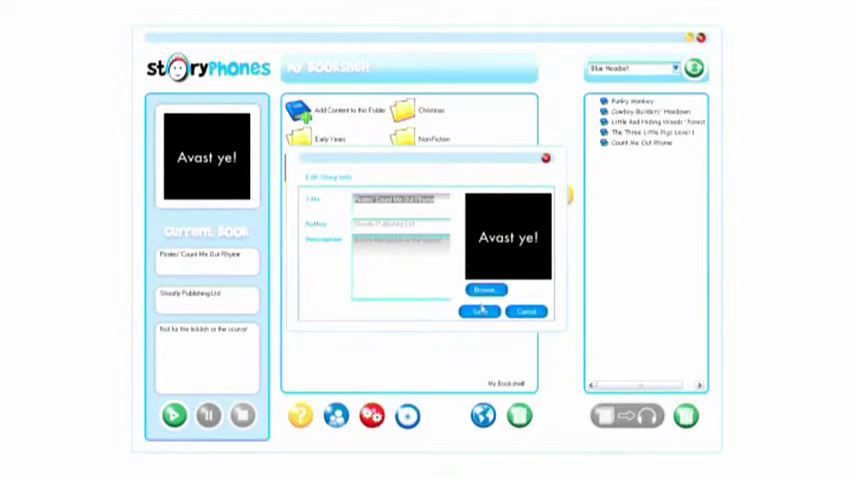
click(478, 312)
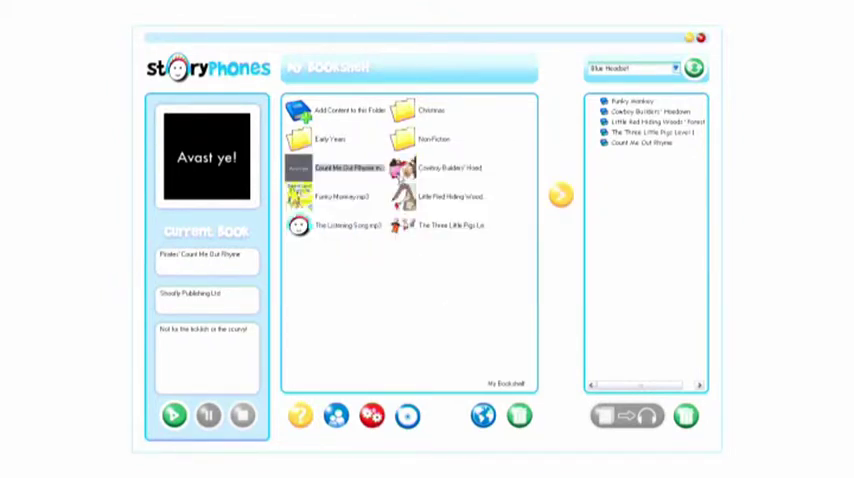
Step: Bring up the ID tag editors for the Cowboy Builder and Funky Monkey.mp3 tracks
right_click(450, 168)
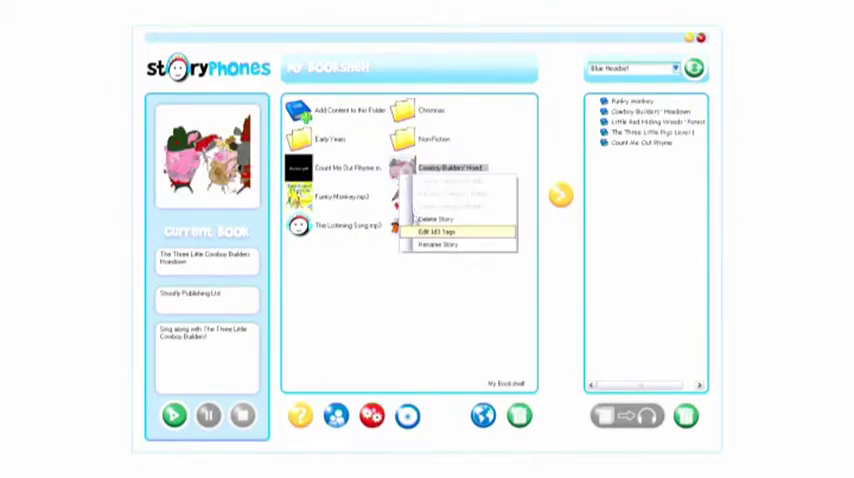
click(432, 232)
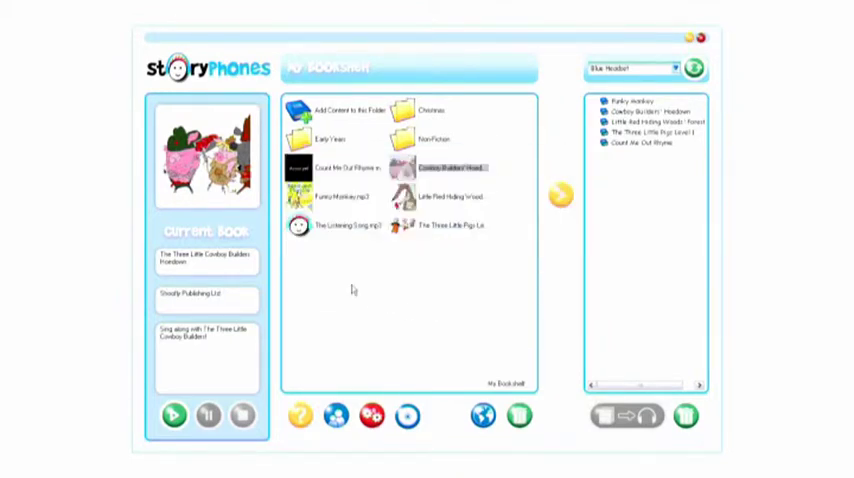
right_click(340, 196)
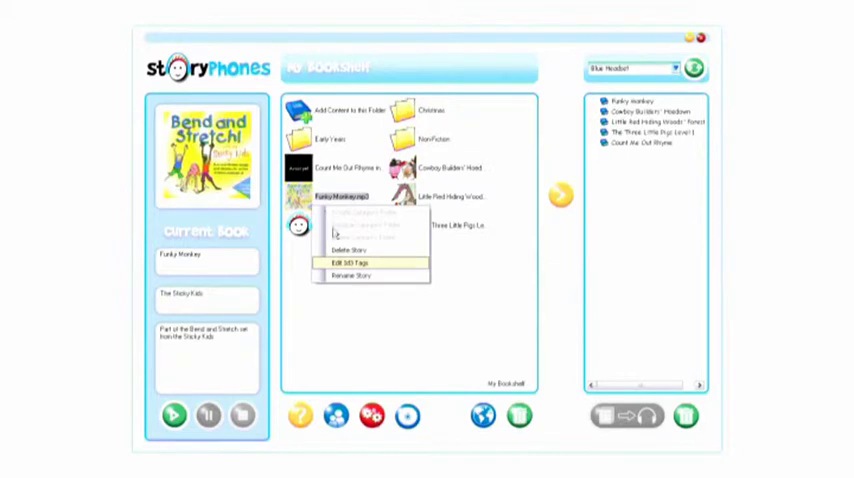
click(348, 256)
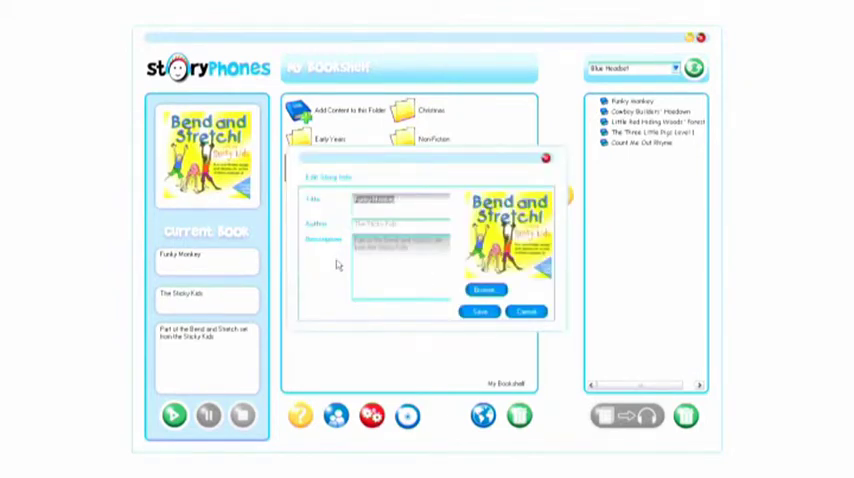